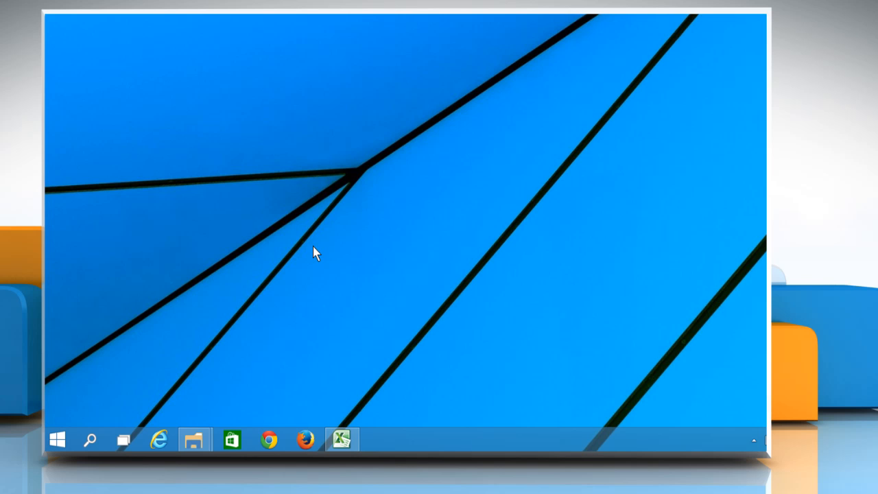
{"action": "mouse_move", "coordinate": [170, 340]}
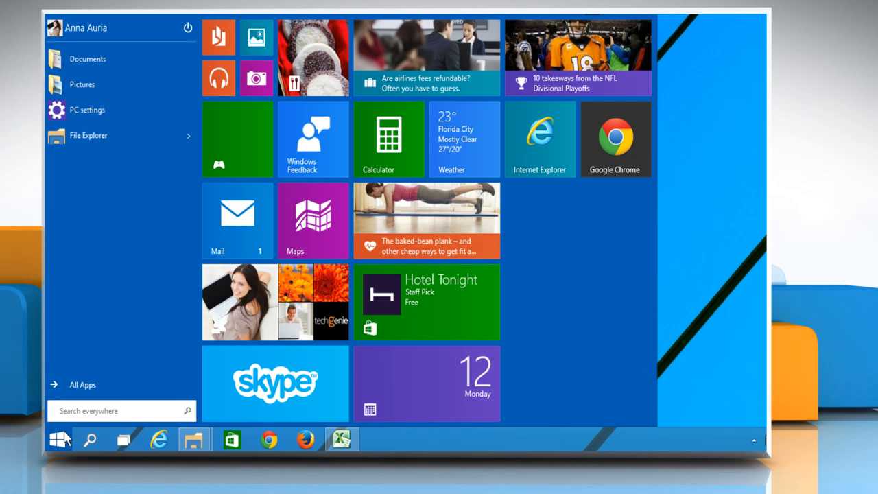
{"action": "mouse_move", "coordinate": [533, 255]}
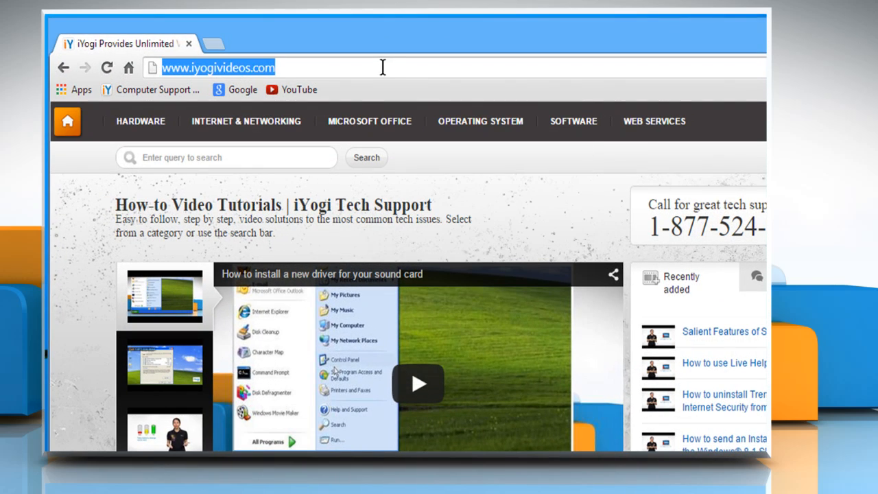
{"action": "type", "text": "www.pop"}
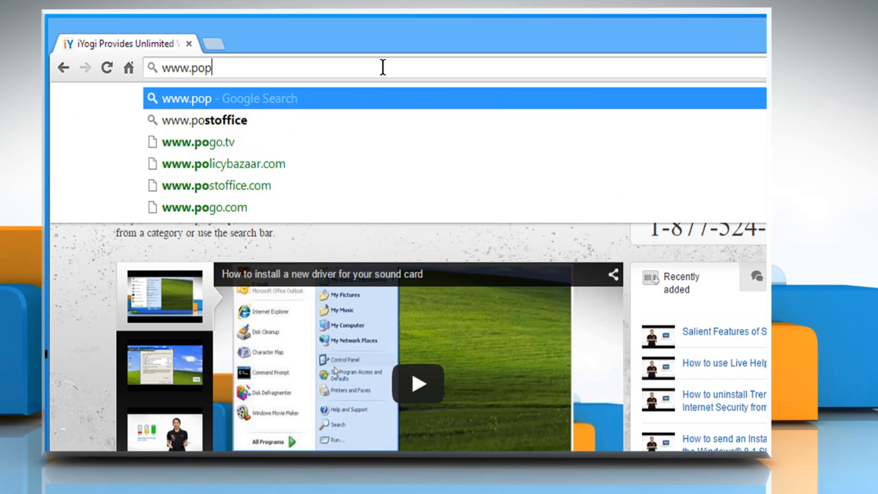
{"action": "key", "text": "Return"}
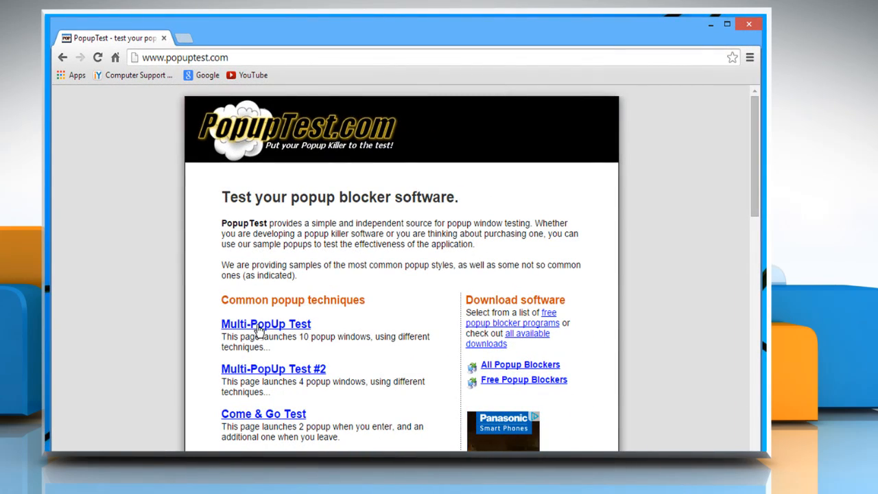
{"action": "left_click", "coordinate": [266, 324]}
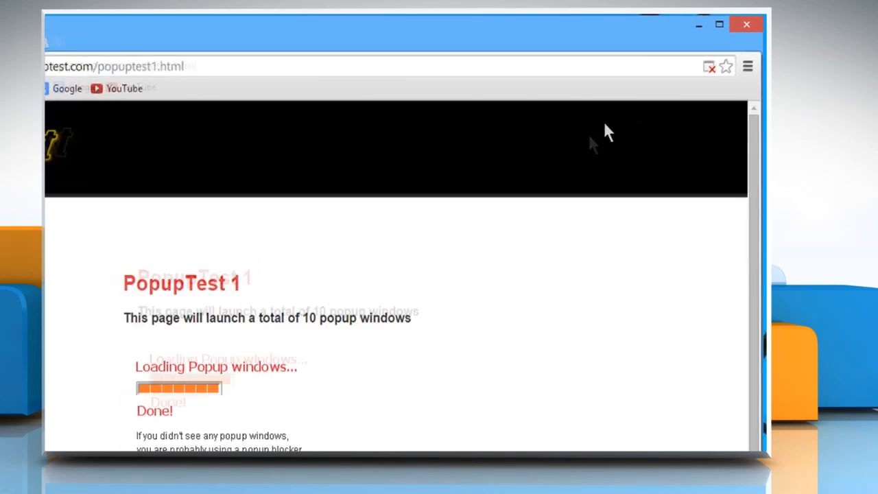
{"action": "left_click", "coordinate": [708, 69]}
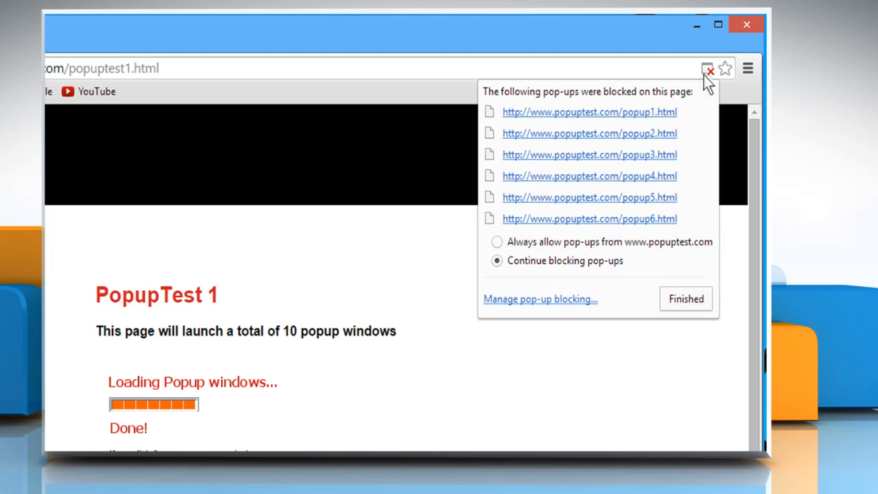
{"action": "mouse_move", "coordinate": [552, 176]}
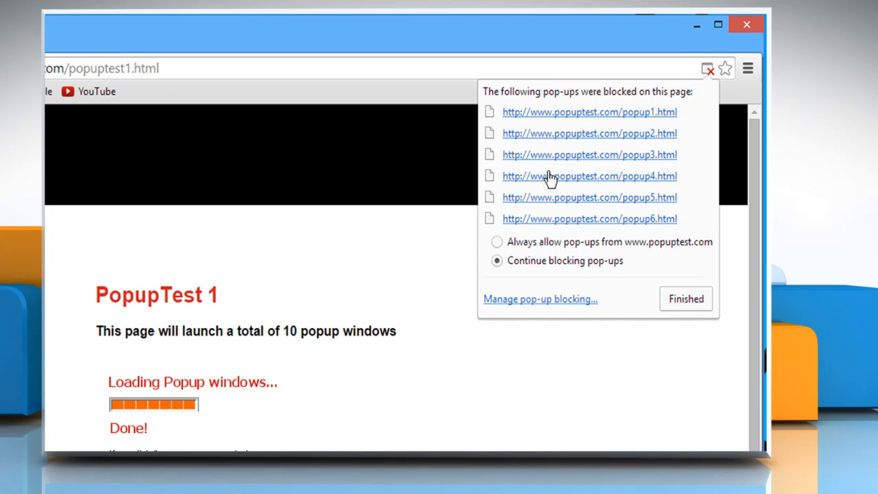
{"action": "mouse_move", "coordinate": [513, 246]}
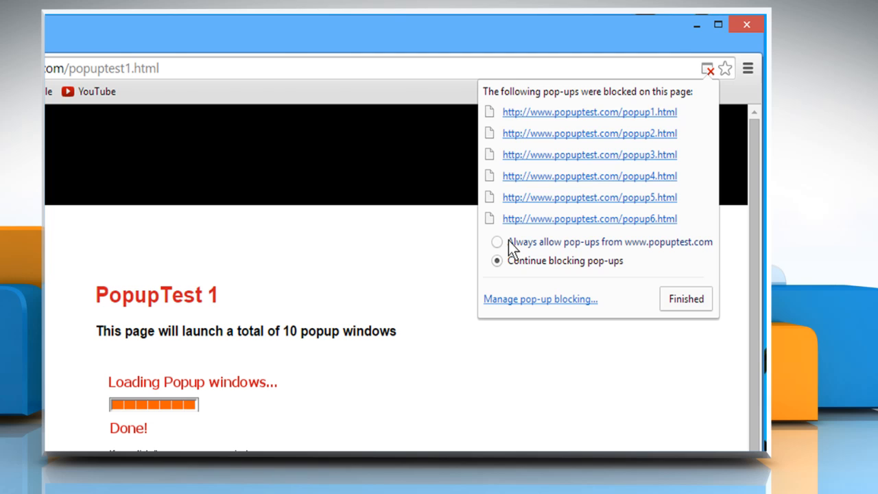
{"action": "mouse_move", "coordinate": [506, 258]}
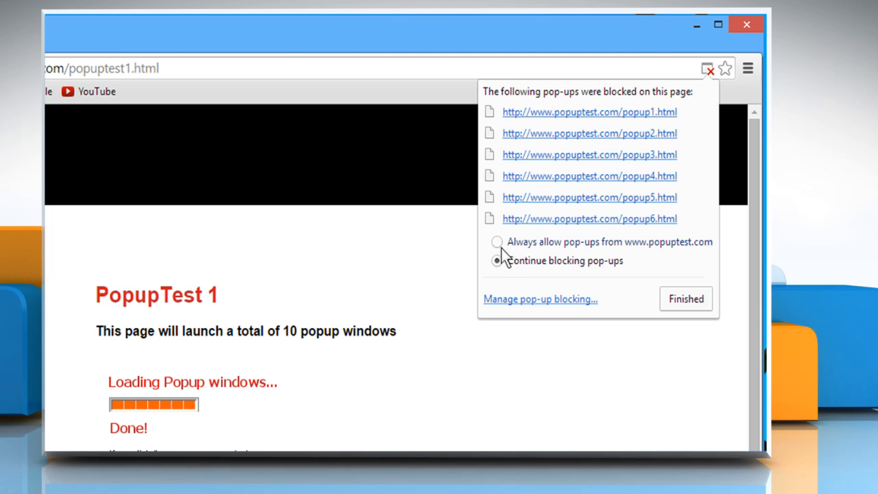
{"action": "left_click", "coordinate": [496, 242]}
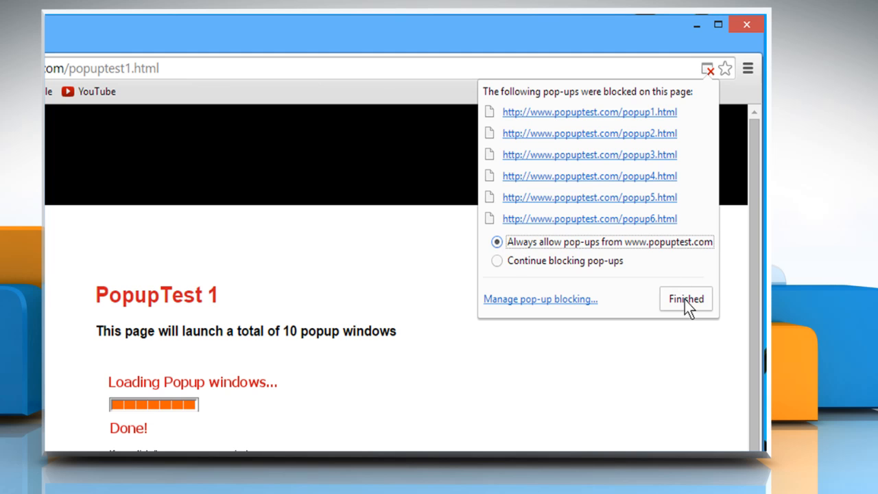
{"action": "left_click", "coordinate": [686, 299]}
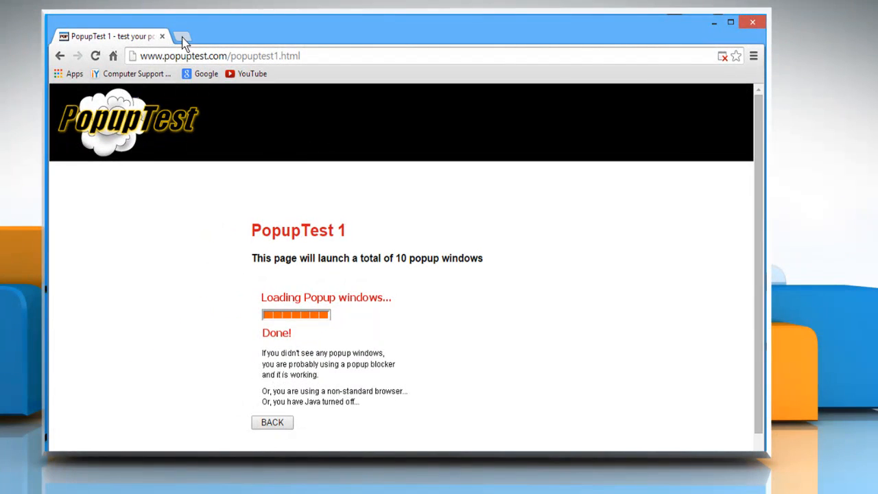
In a new tab, reach Chrome Settings via the menu and scroll to the Privacy section.
{"action": "left_click", "coordinate": [182, 36]}
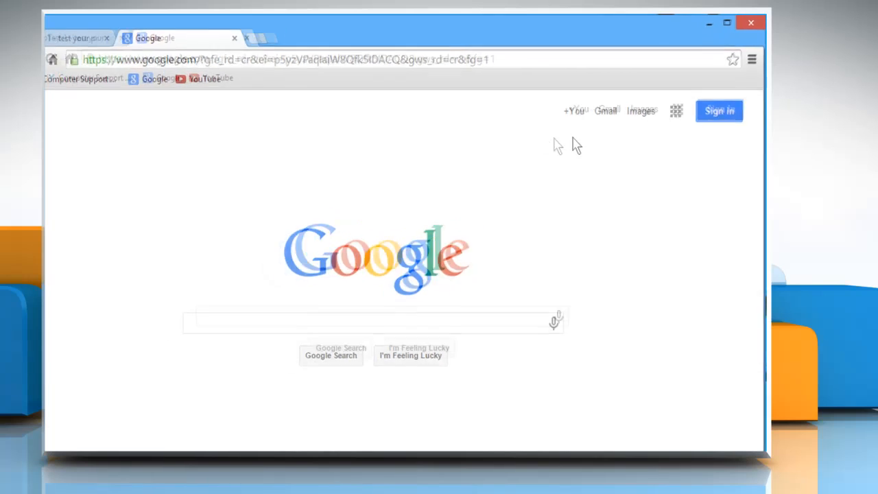
{"action": "left_click", "coordinate": [749, 65]}
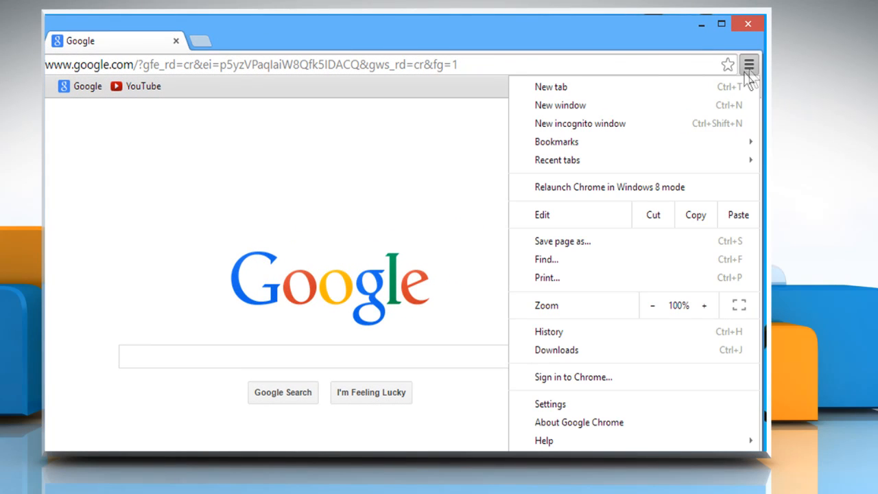
{"action": "mouse_move", "coordinate": [587, 397]}
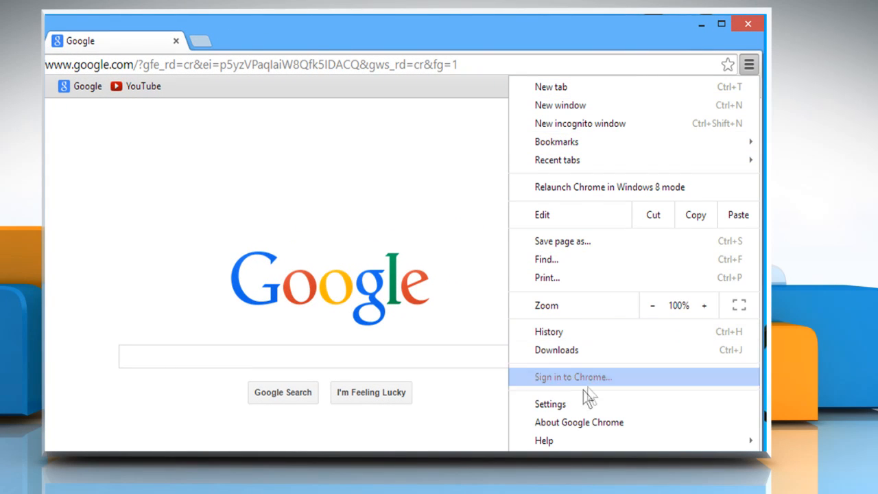
{"action": "left_click", "coordinate": [550, 403]}
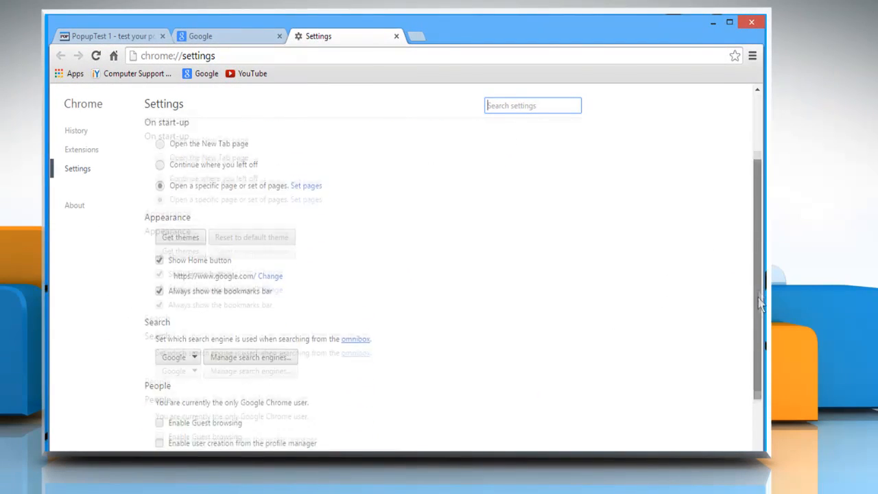
{"action": "scroll", "scroll_direction": "down", "scroll_amount": 3}
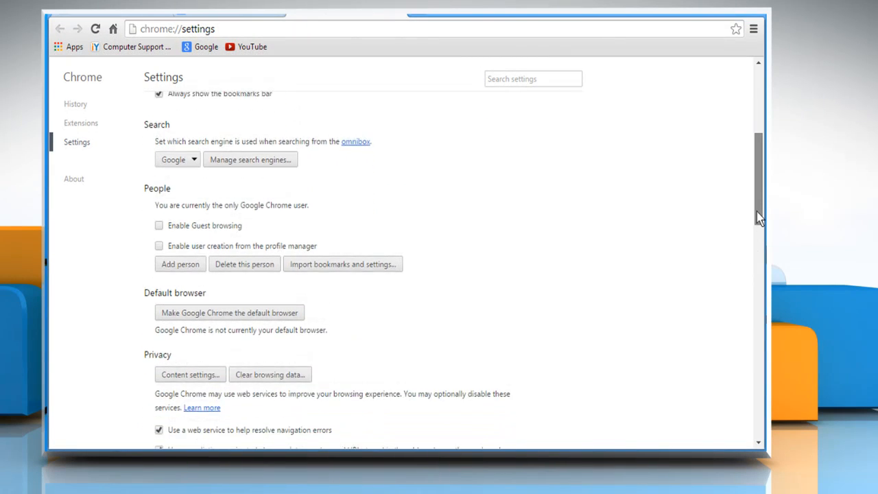
{"action": "scroll", "scroll_direction": "down", "scroll_amount": 3}
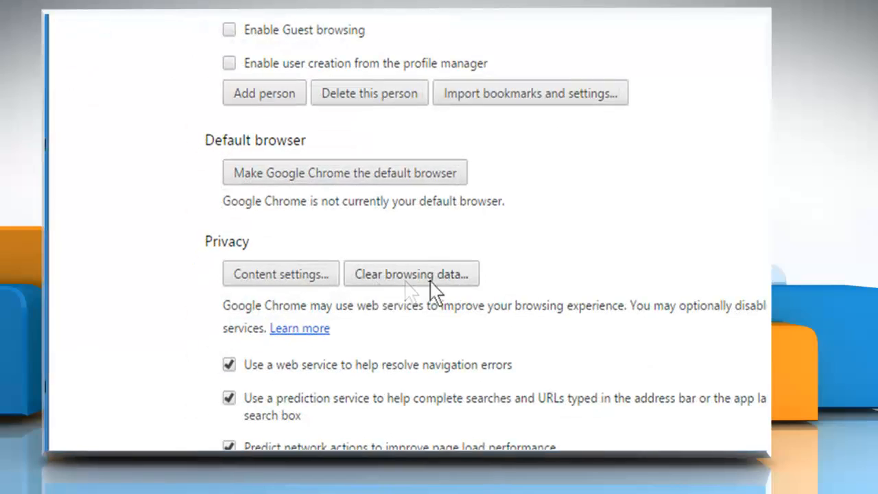
In Content settings, set Pop-ups to 'Allow all sites' then back to 'Do not allow any site'.
{"action": "left_click", "coordinate": [280, 274]}
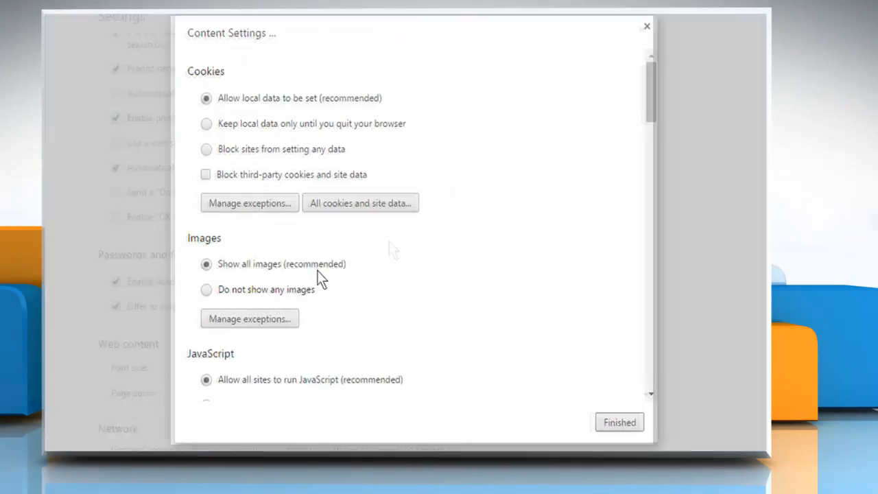
{"action": "scroll", "scroll_direction": "down", "scroll_amount": 3}
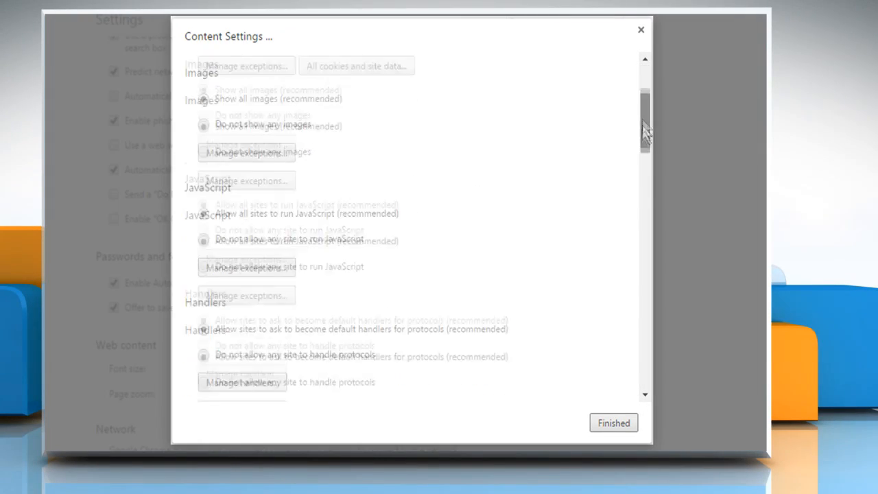
{"action": "scroll", "scroll_direction": "down", "scroll_amount": 3}
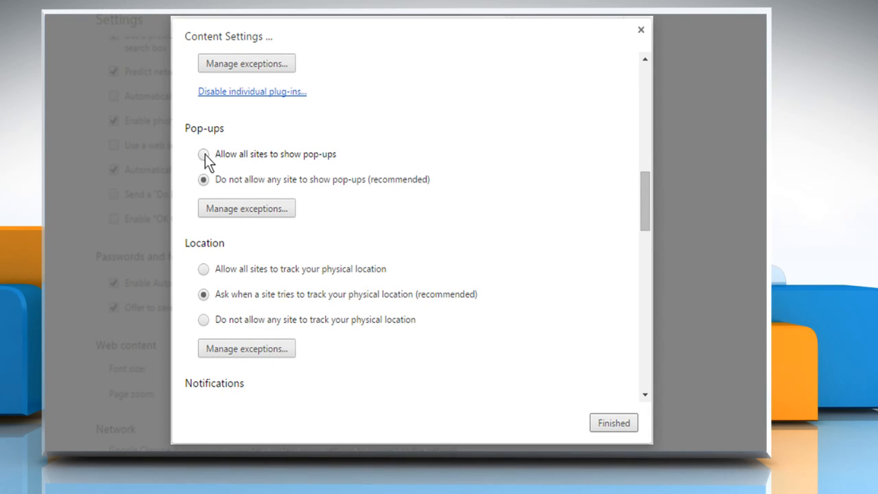
{"action": "left_click", "coordinate": [203, 154]}
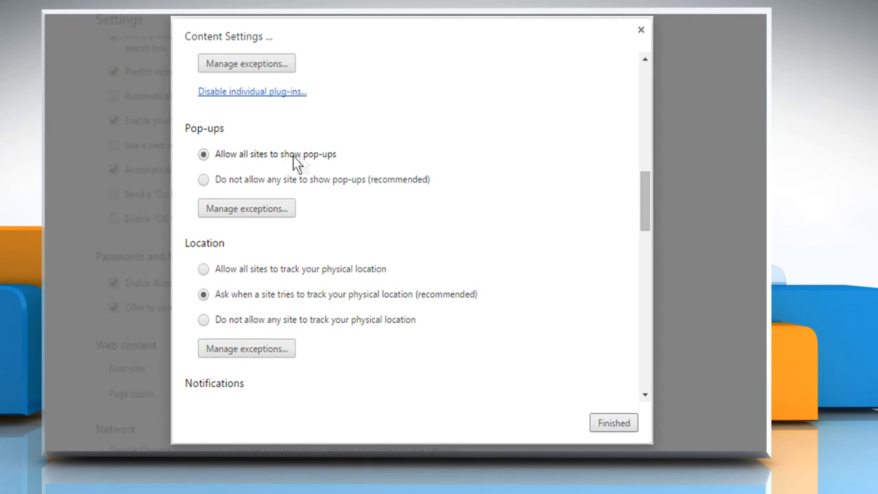
{"action": "mouse_move", "coordinate": [322, 170]}
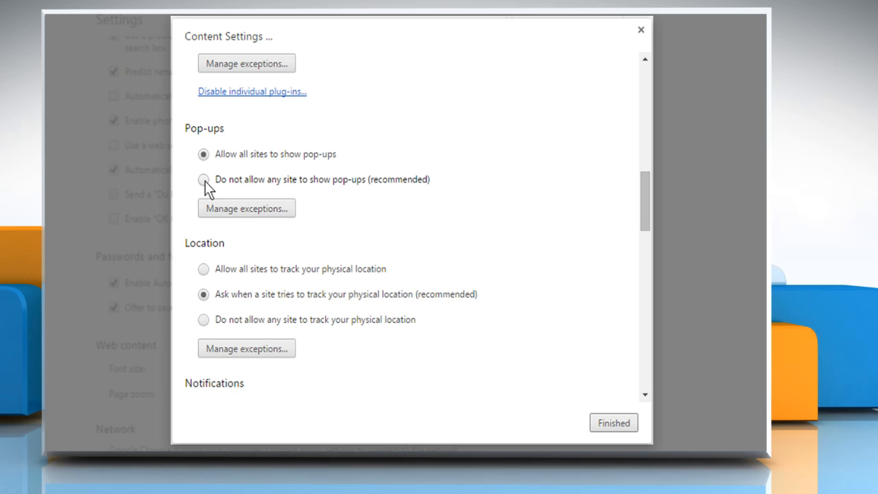
{"action": "left_click", "coordinate": [203, 178]}
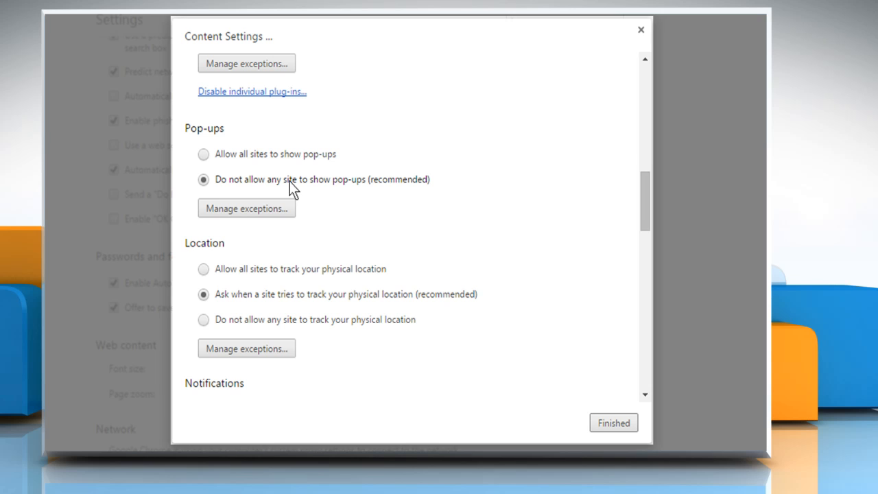
{"action": "mouse_move", "coordinate": [277, 200]}
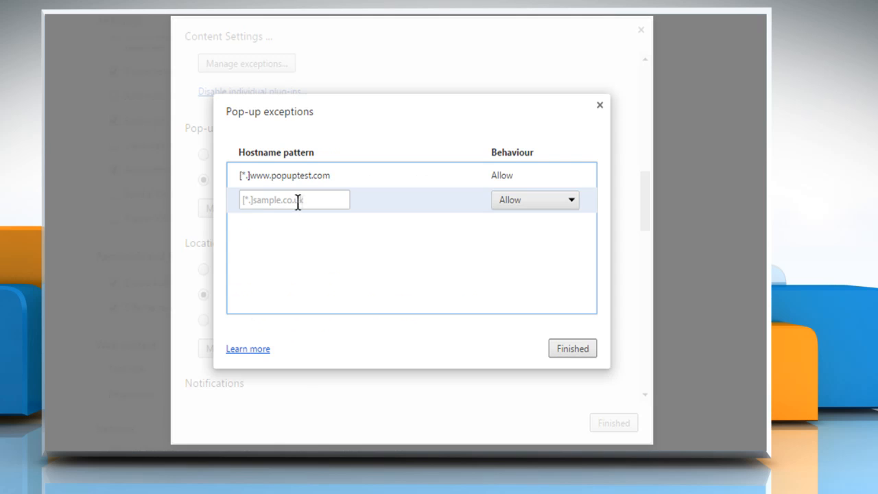
{"action": "type", "text": "www.suppor"}
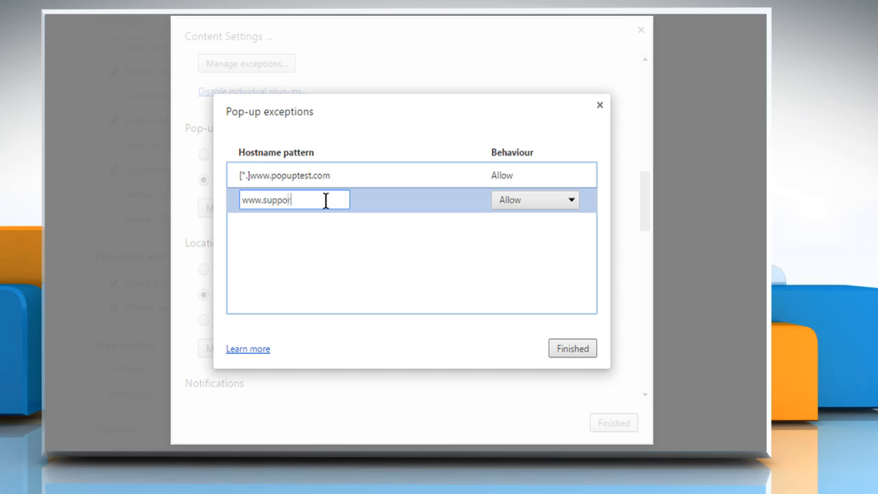
{"action": "type", "text": "tdock.com"}
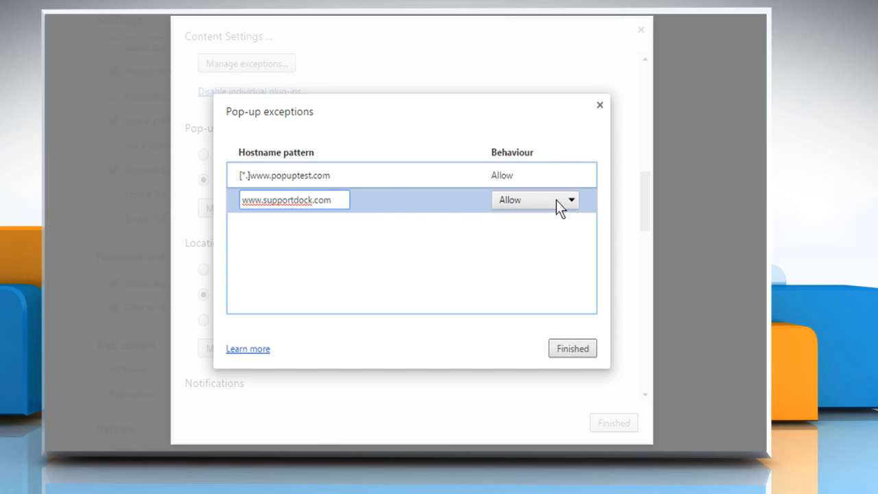
{"action": "mouse_move", "coordinate": [518, 227]}
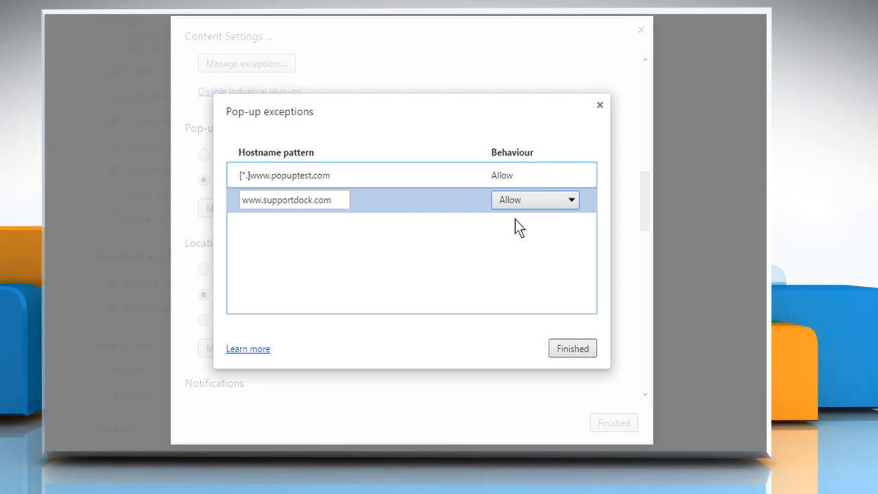
{"action": "mouse_move", "coordinate": [535, 289]}
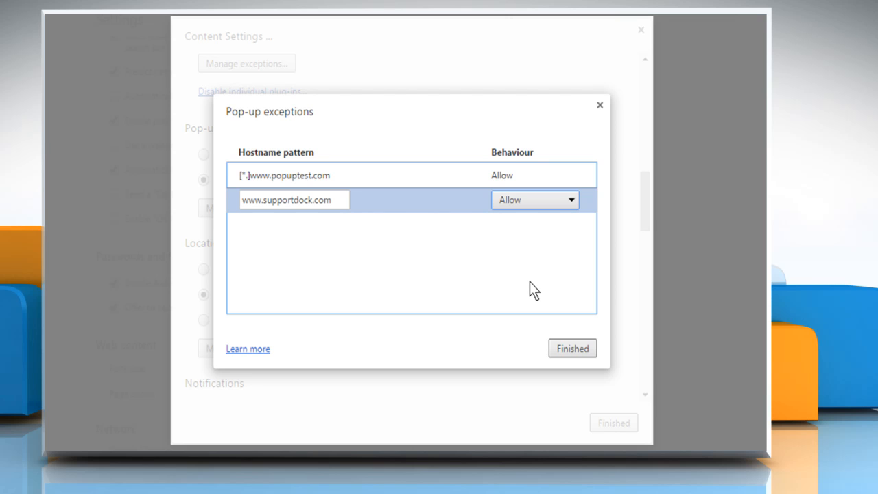
{"action": "mouse_move", "coordinate": [548, 309]}
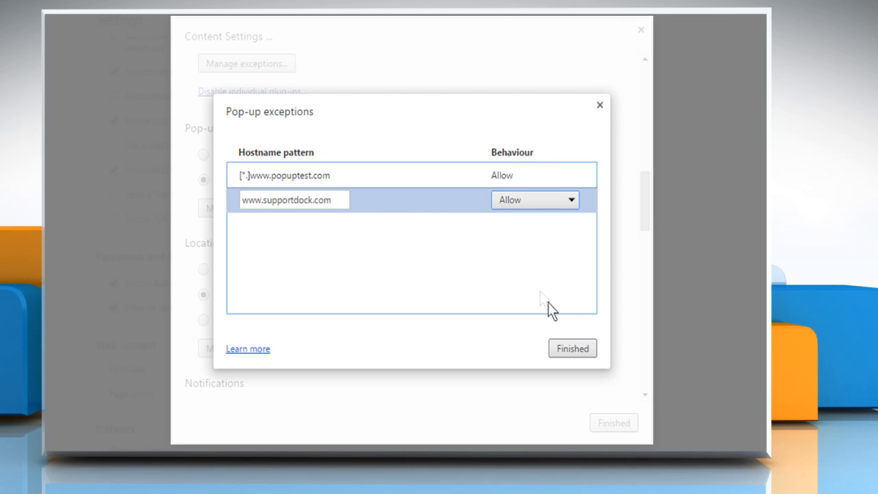
{"action": "left_click", "coordinate": [572, 348]}
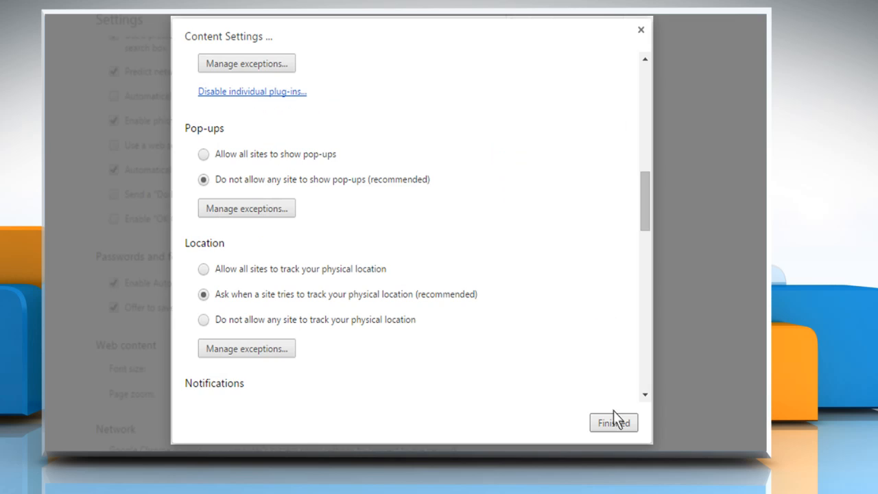
{"action": "left_click", "coordinate": [612, 422]}
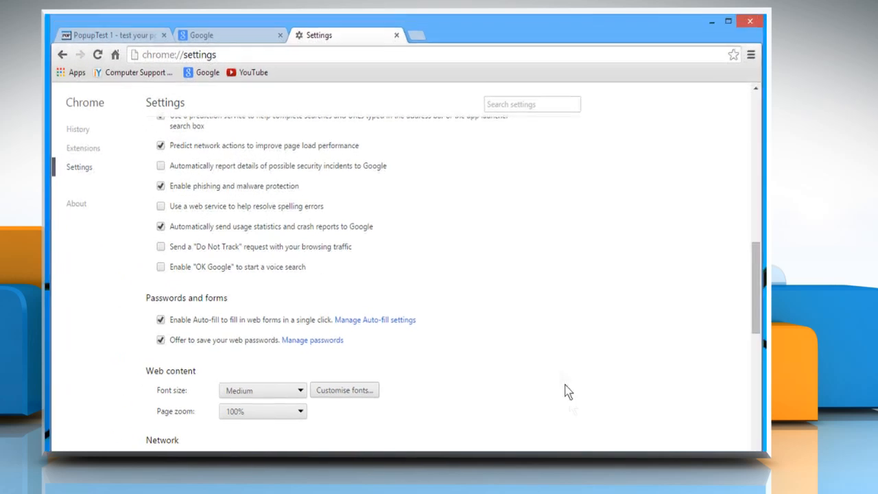